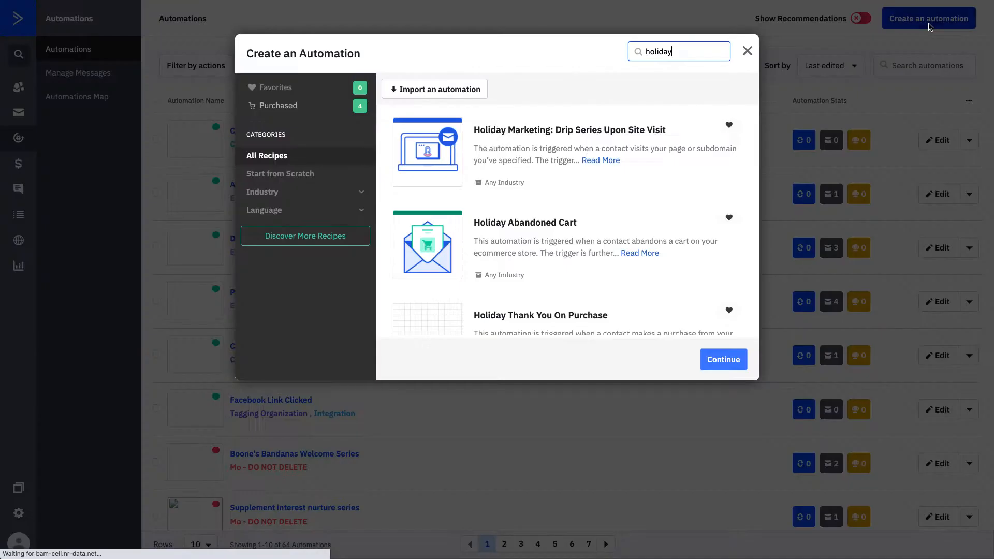
mouse_move(701, 51)
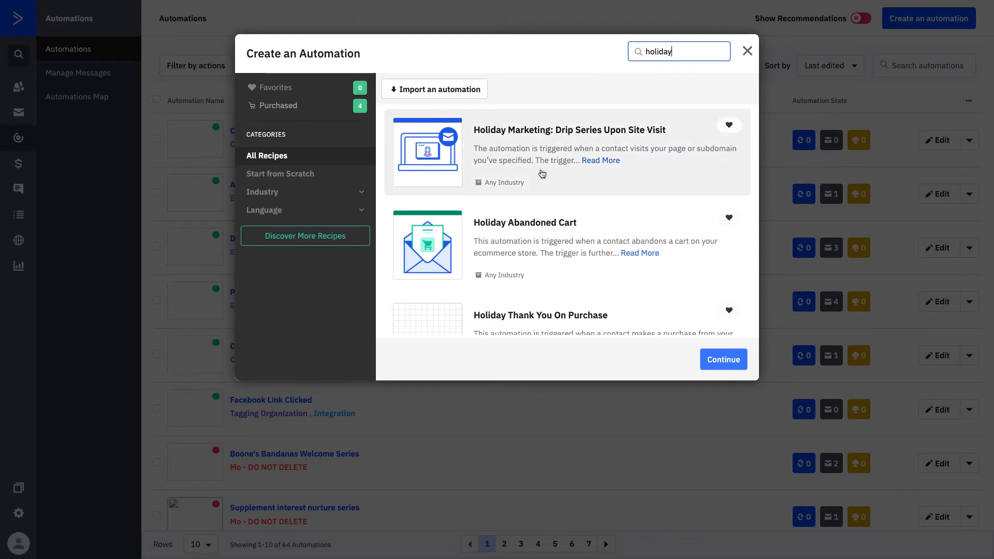
Scroll through the holiday recipe list to find Holiday Marketing: Drip Series Upon Site Visit.
scroll("down", 3)
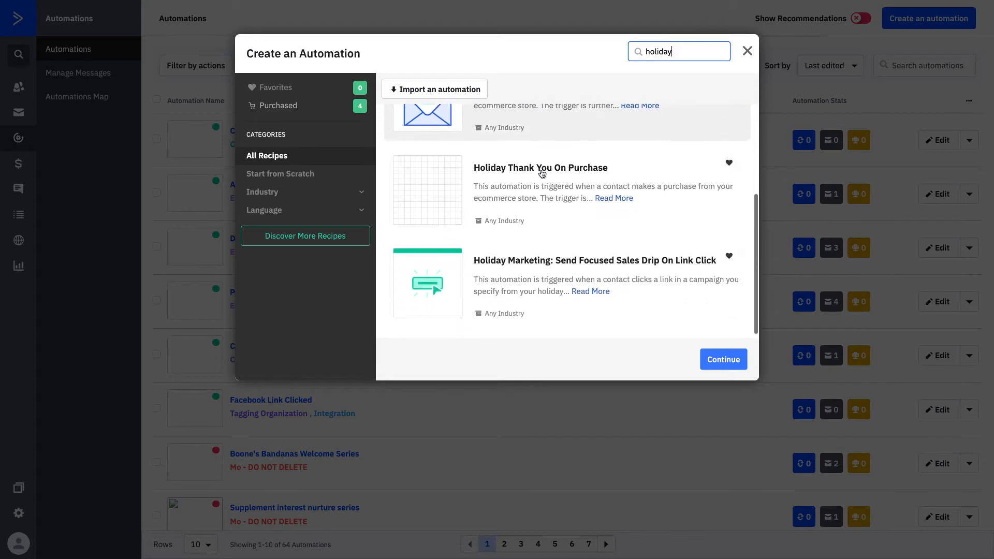
scroll("up", 3)
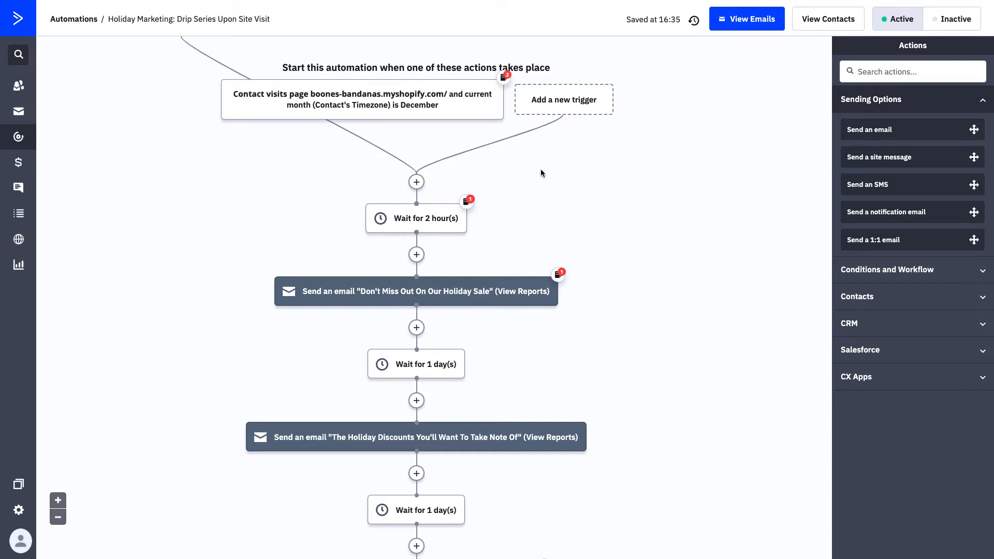
Review the store page visit trigger with its December-only segment and save it.
left_click(362, 100)
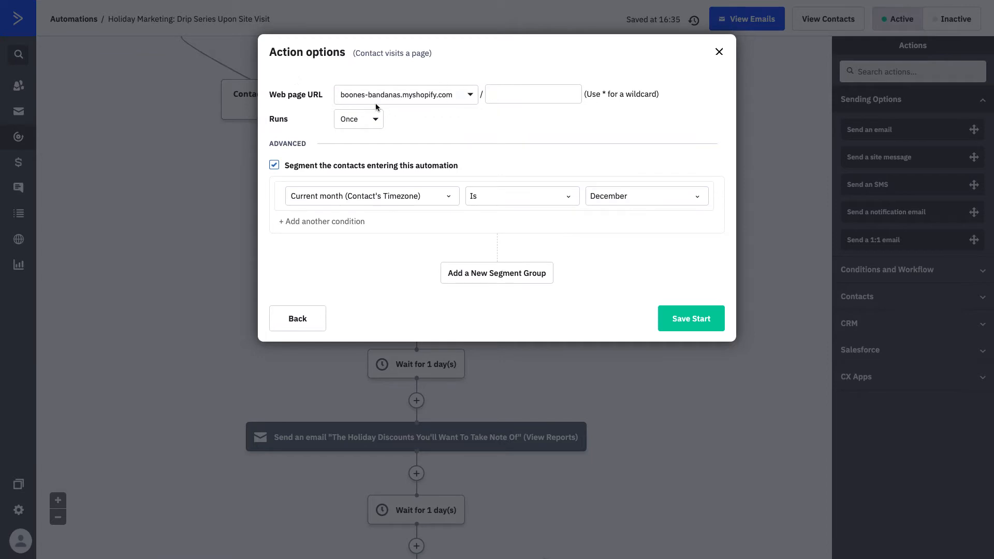
mouse_move(396, 108)
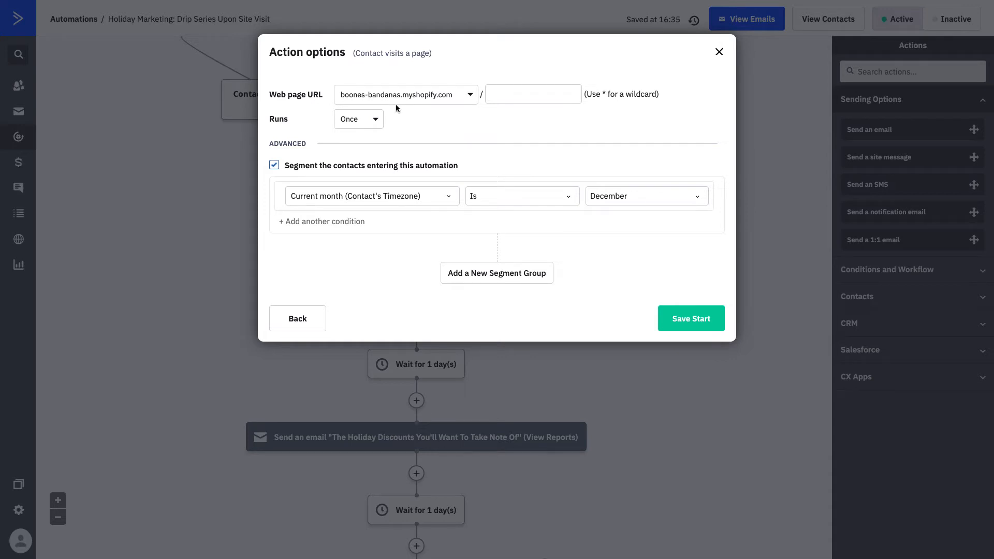
mouse_move(628, 228)
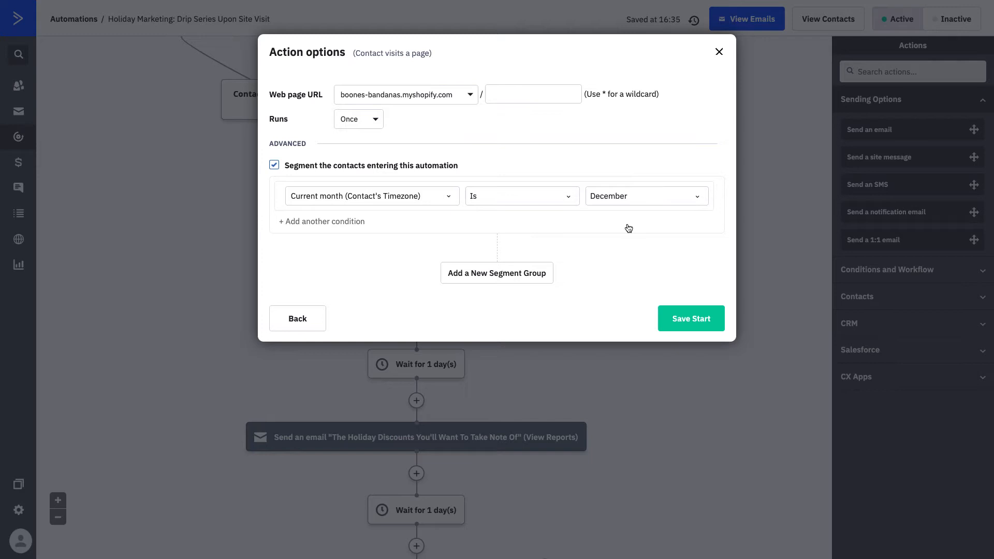
mouse_move(472, 227)
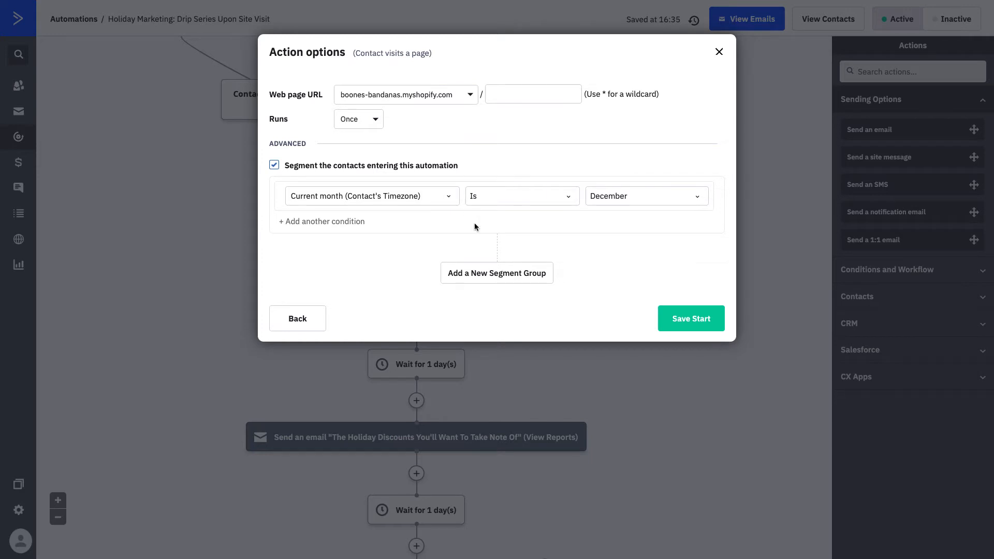
mouse_move(451, 203)
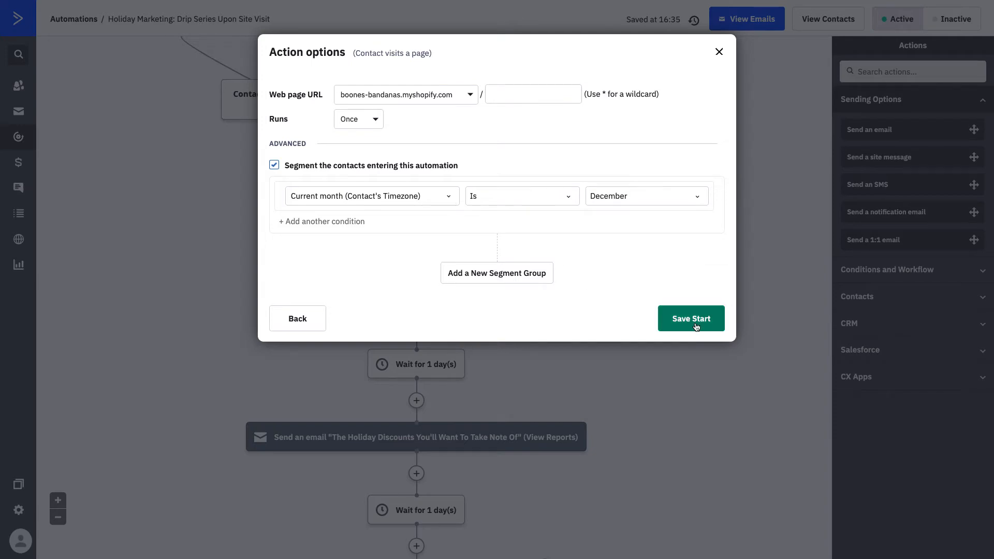
left_click(691, 318)
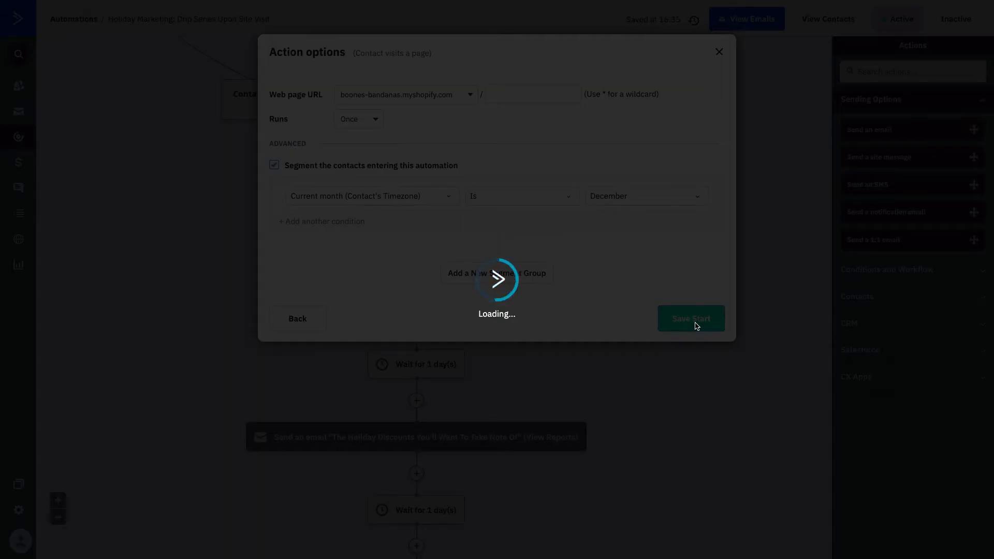
Finish saving the trigger and view the full three-email workflow.
left_click(689, 318)
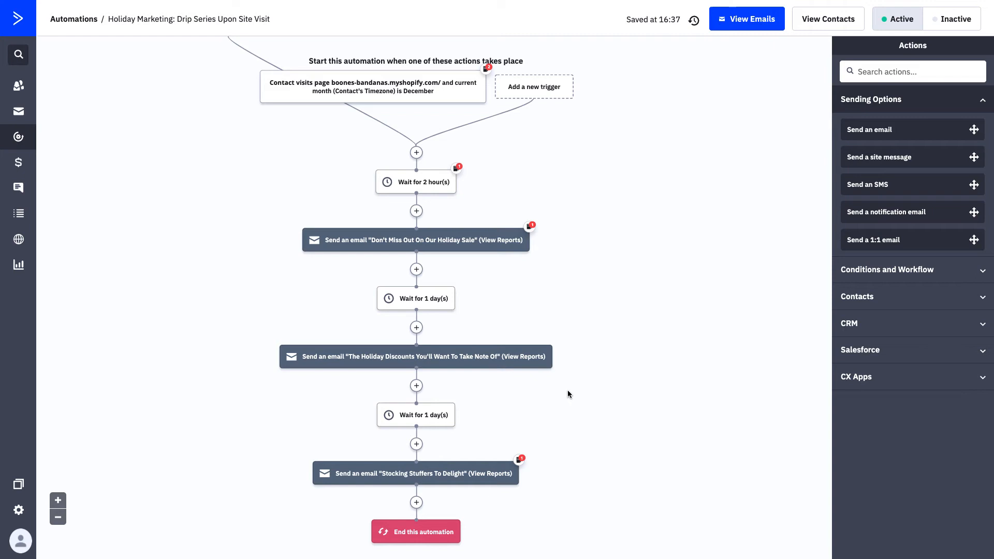
mouse_move(424, 461)
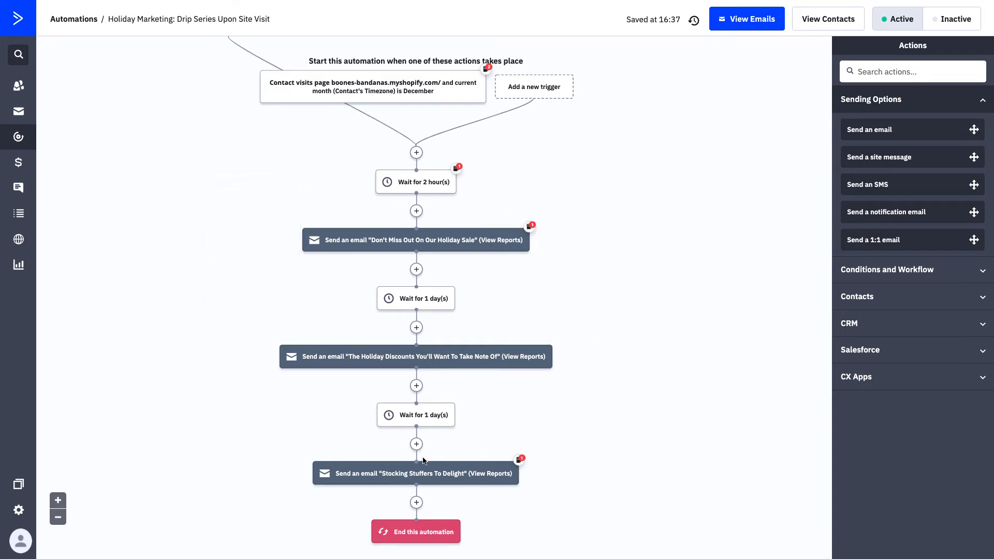
mouse_move(706, 382)
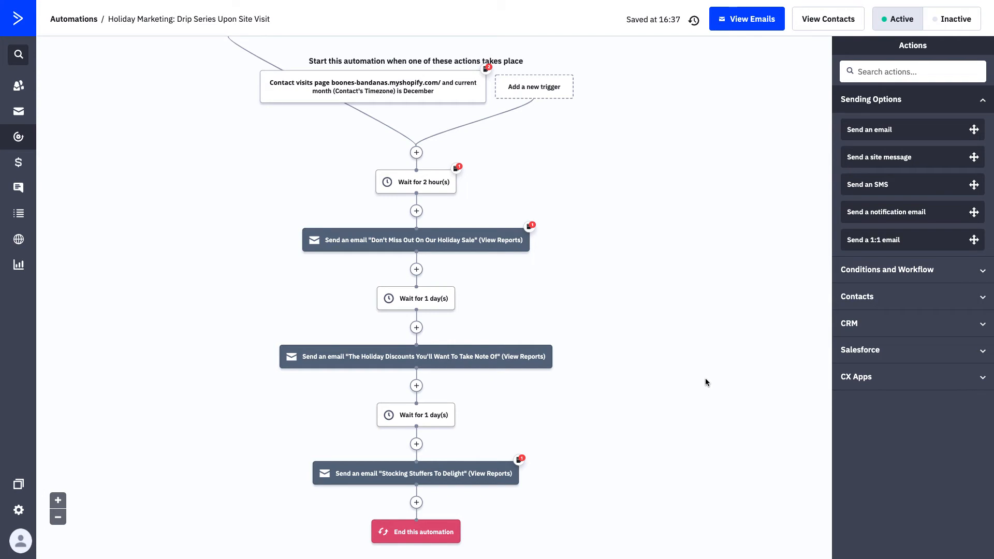
mouse_move(416, 298)
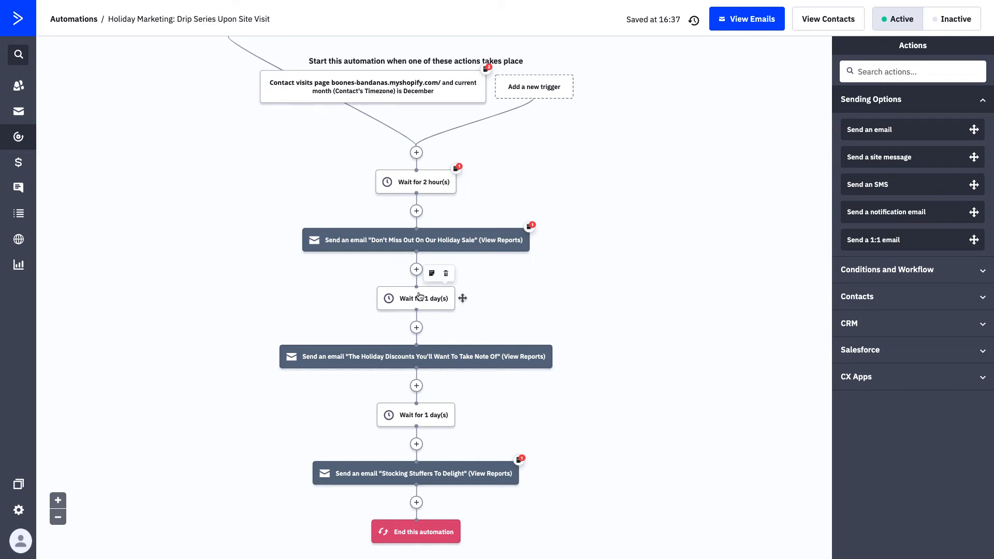
Change the first wait from 1 day to 1 week, then select the second wait.
left_click(416, 298)
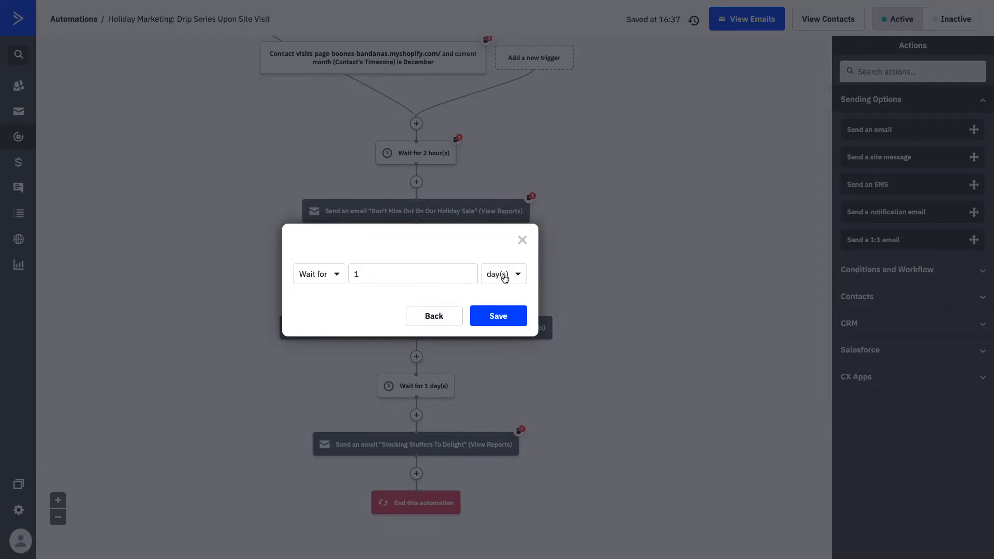
left_click(502, 274)
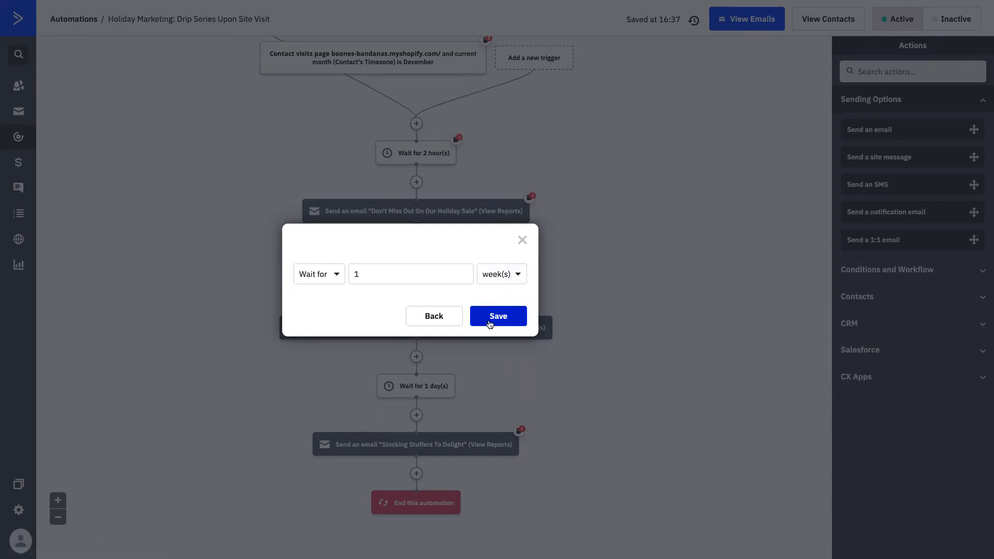
left_click(498, 316)
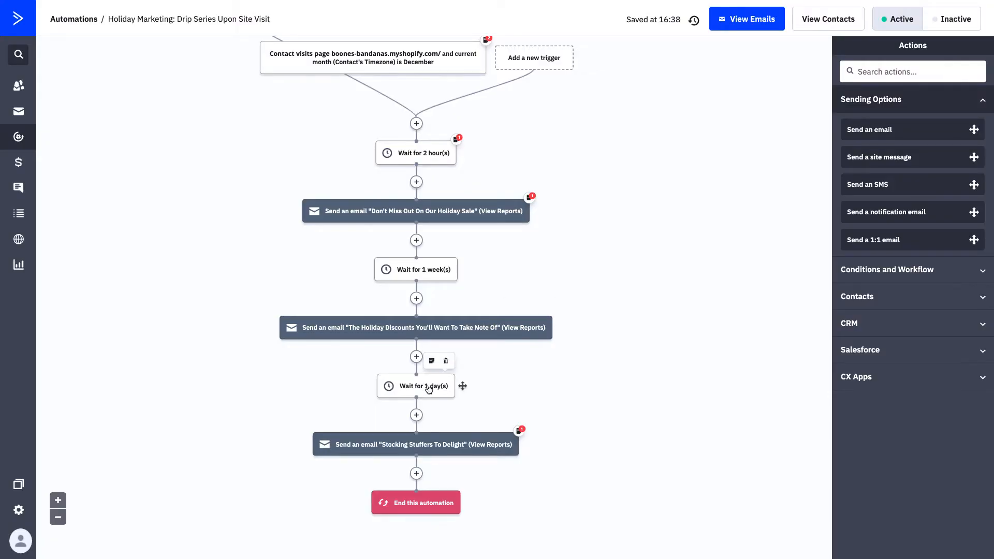
left_click(415, 385)
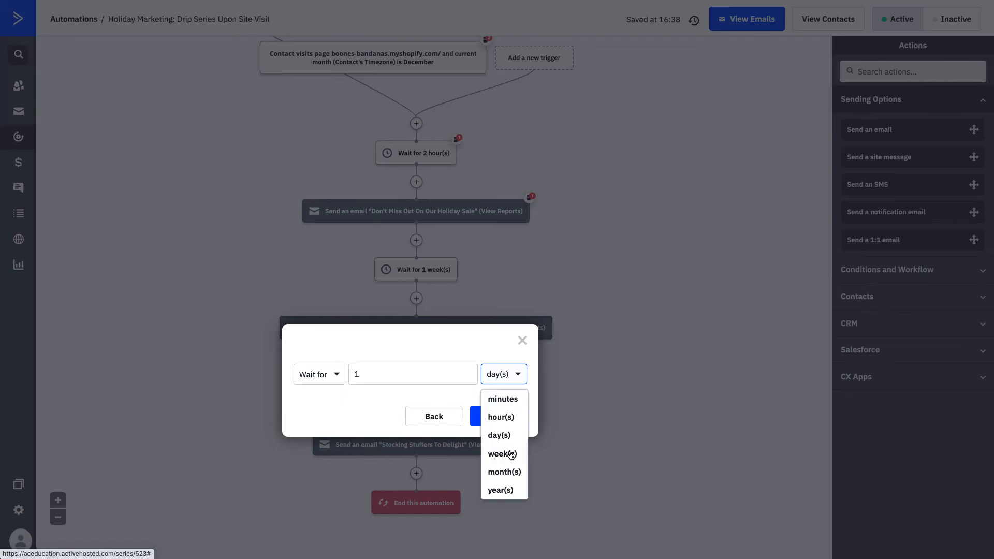